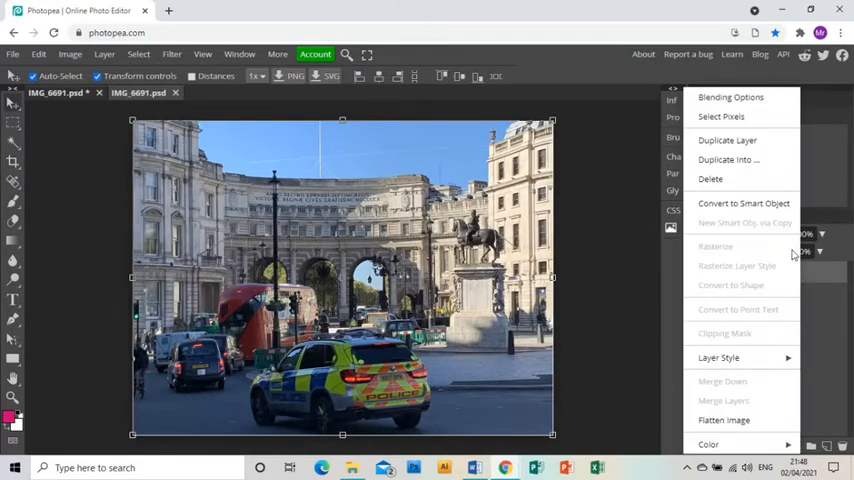
Duplicate the street photo layer and set the copy's blend mode to Multiply.
{"action": "left_click", "coordinate": [727, 139]}
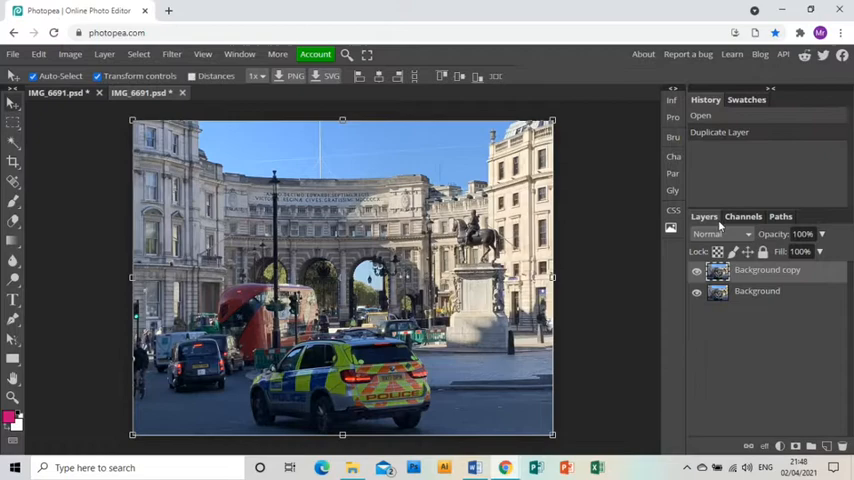
{"action": "left_click", "coordinate": [720, 234]}
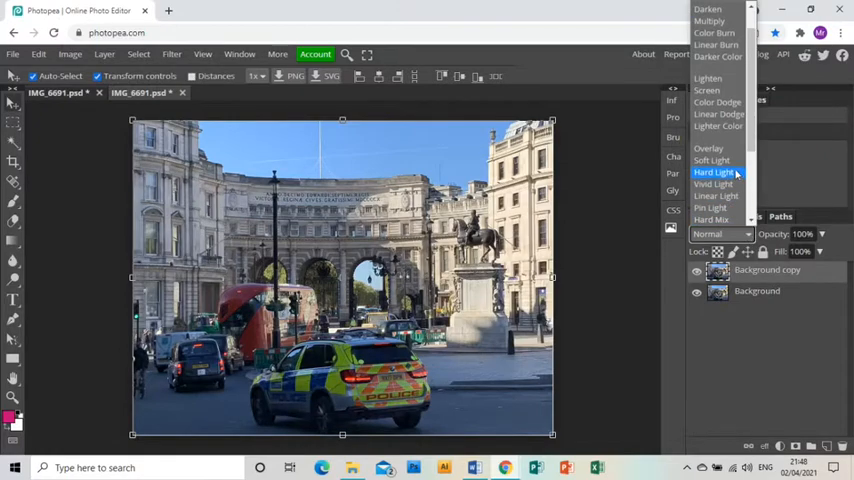
{"action": "mouse_move", "coordinate": [712, 20]}
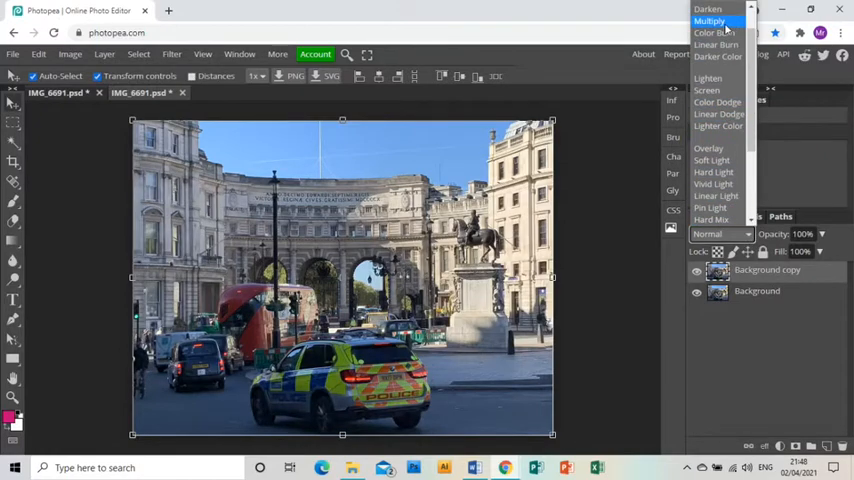
{"action": "left_click", "coordinate": [709, 20]}
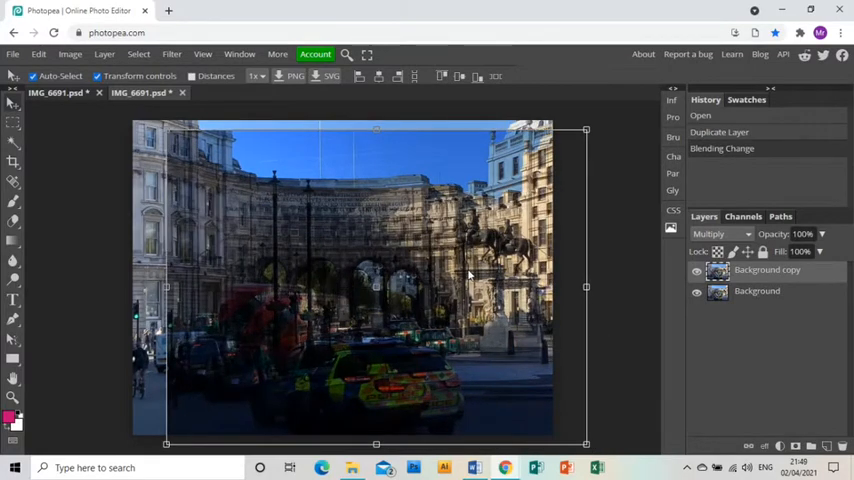
Raise the offset copy's brightness in Brightness/Contrast and apply it.
{"action": "left_click", "coordinate": [74, 54]}
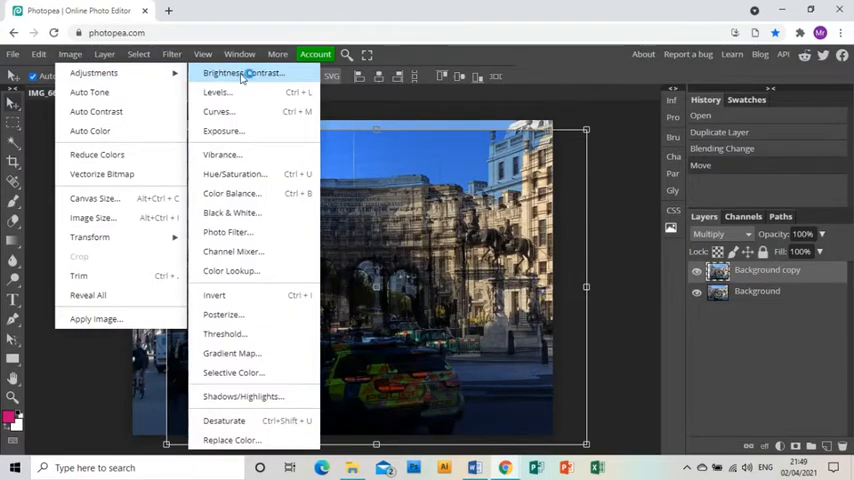
{"action": "left_click", "coordinate": [241, 72]}
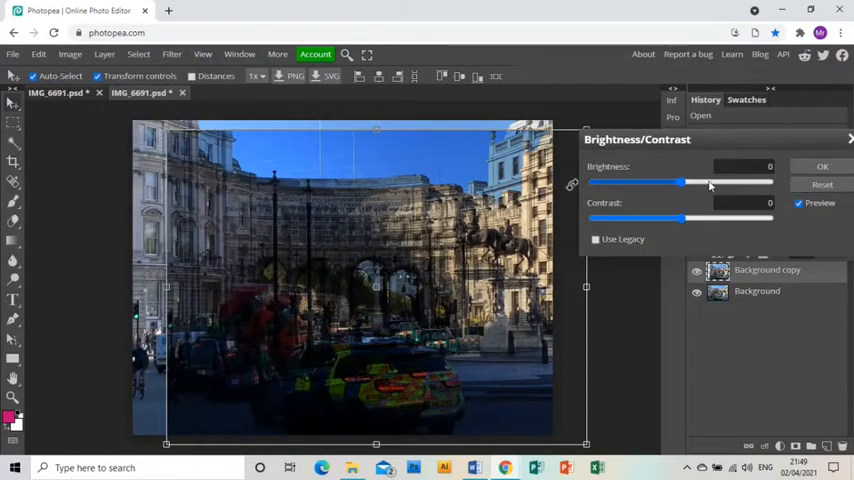
{"action": "left_click_drag", "start_coordinate": [685, 182], "coordinate": [728, 182]}
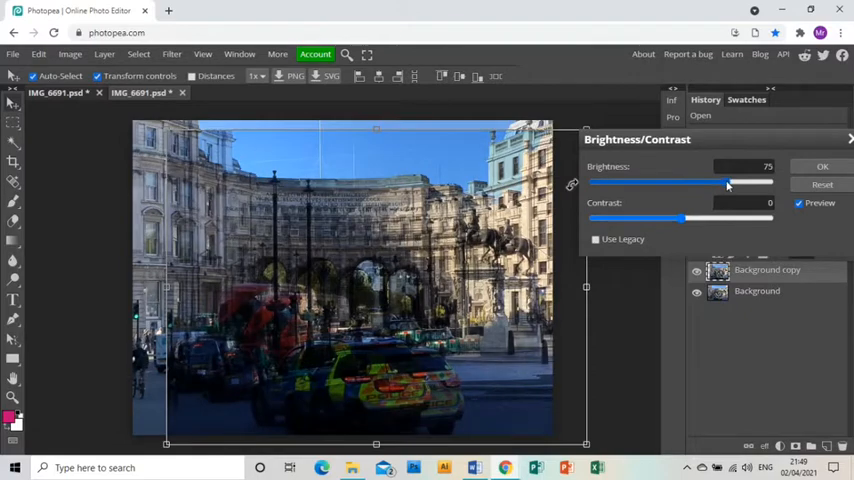
{"action": "left_click_drag", "start_coordinate": [728, 184], "coordinate": [738, 184]}
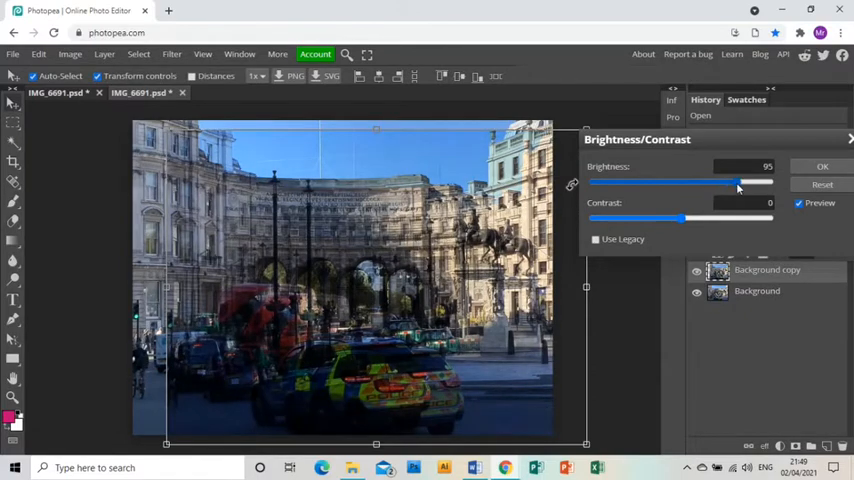
{"action": "left_click_drag", "start_coordinate": [738, 182], "coordinate": [758, 182]}
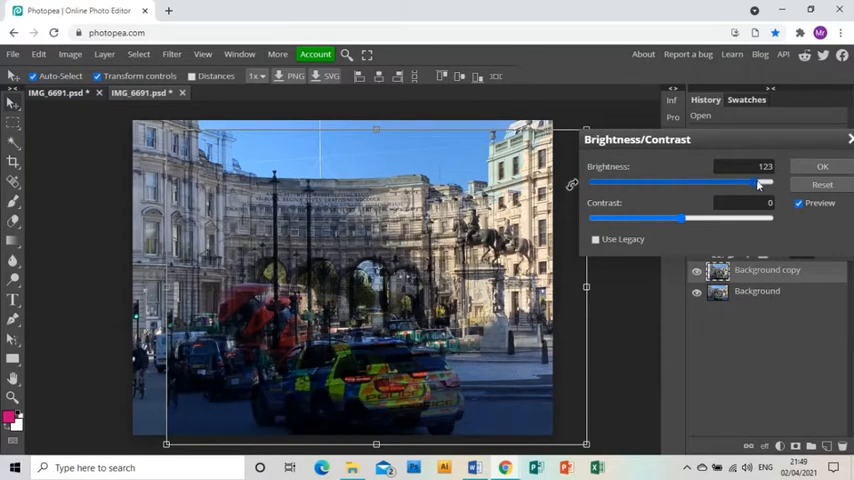
{"action": "left_click", "coordinate": [817, 166]}
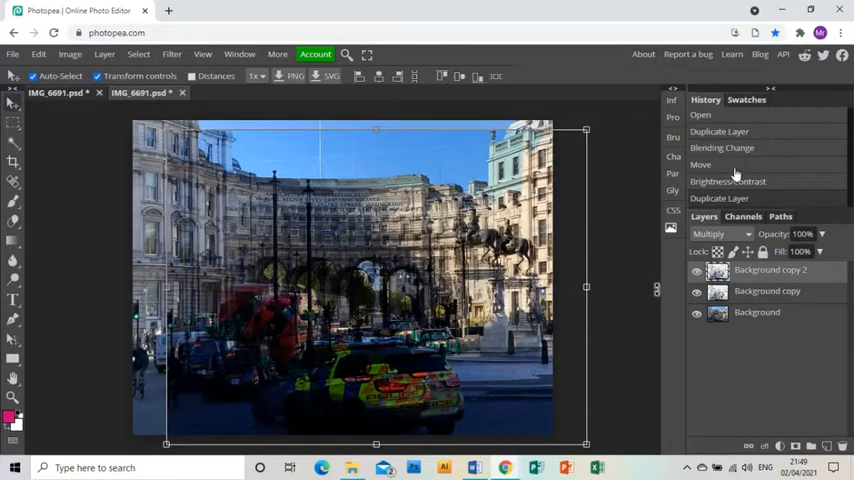
Open the blend mode list, then duplicate the photo layer once more.
{"action": "left_click", "coordinate": [720, 233]}
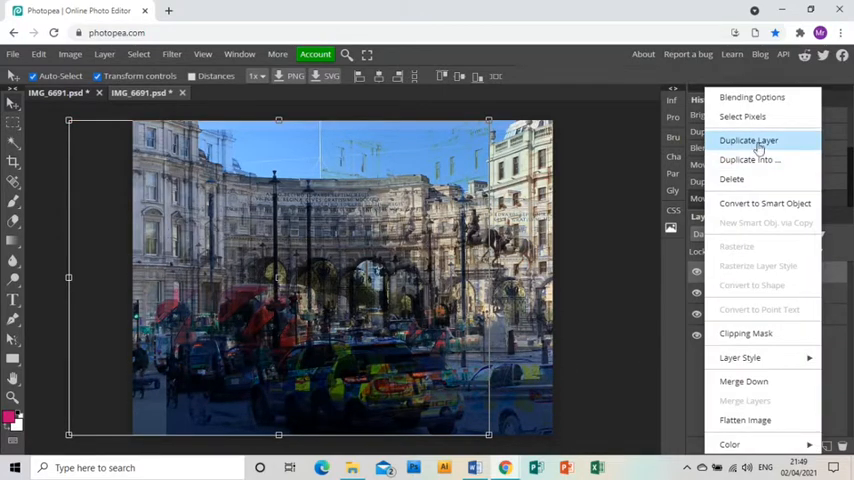
{"action": "left_click", "coordinate": [750, 139]}
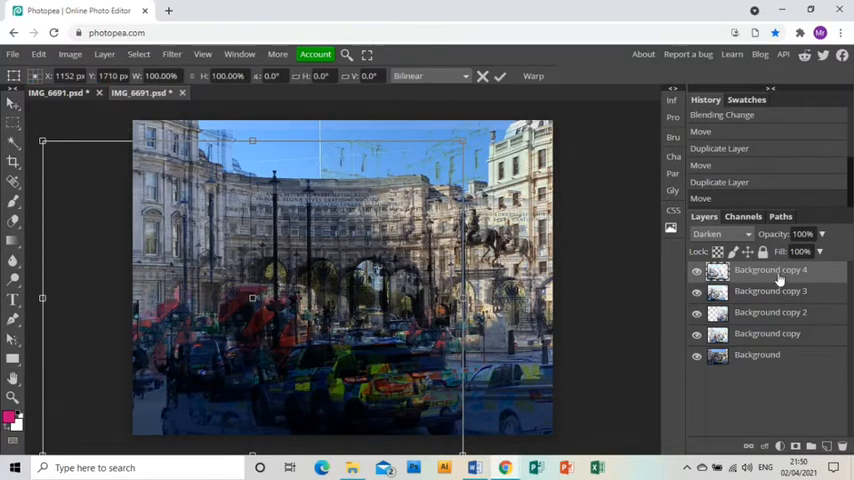
Merge all stacked copies into one Background layer with Flatten Image.
{"action": "right_click", "coordinate": [770, 270]}
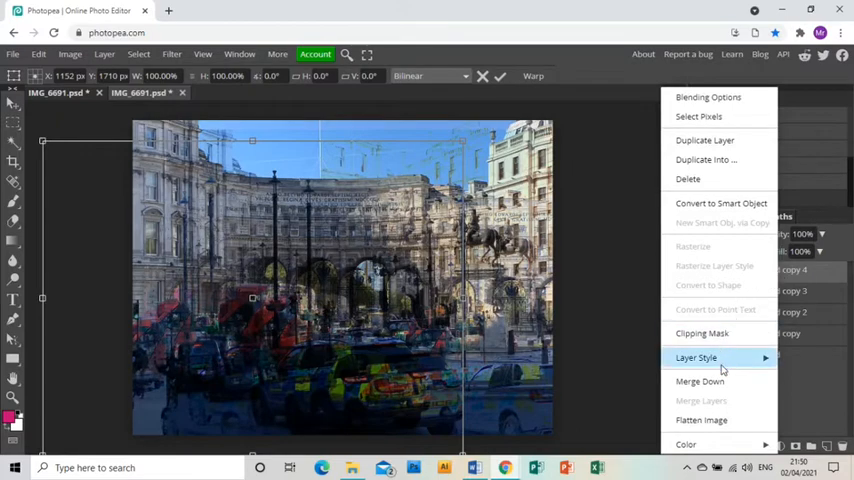
{"action": "mouse_move", "coordinate": [704, 420]}
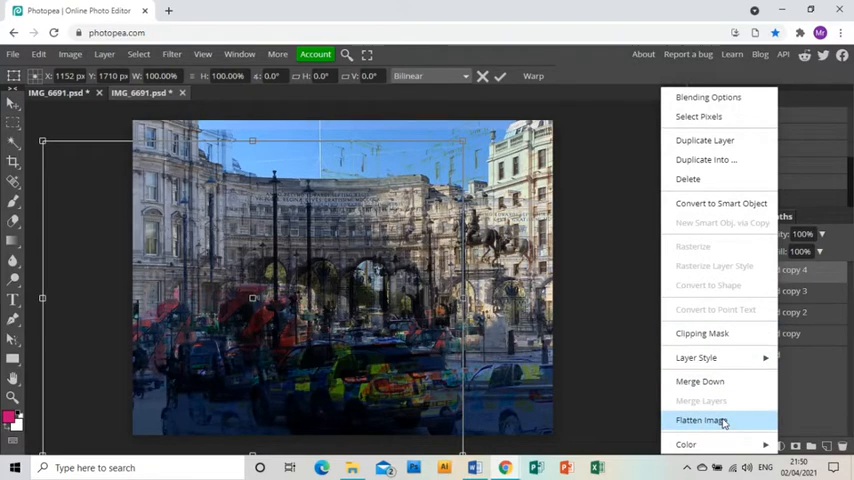
{"action": "left_click", "coordinate": [703, 415]}
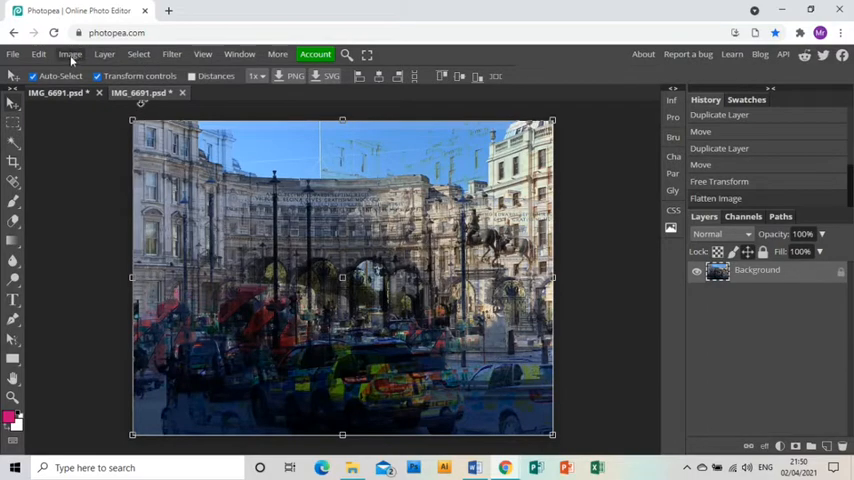
Apply Color Balance to the shadows: Red 52, Blue -17.
{"action": "left_click", "coordinate": [68, 54]}
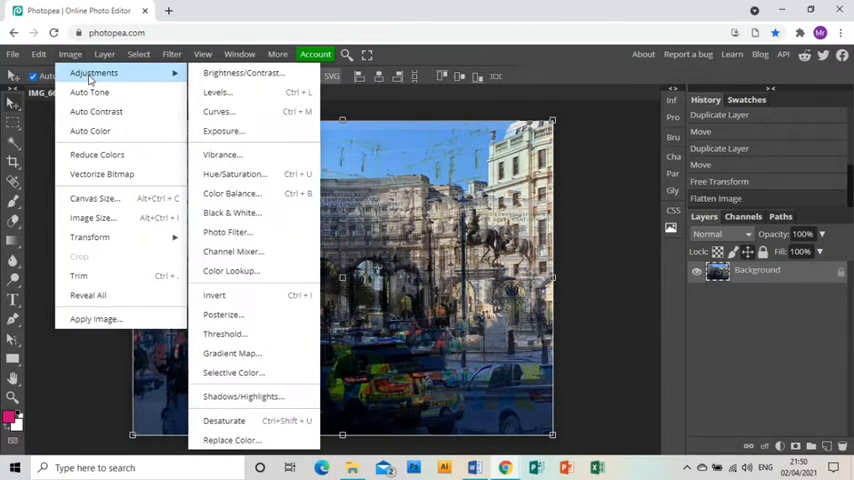
{"action": "mouse_move", "coordinate": [222, 154]}
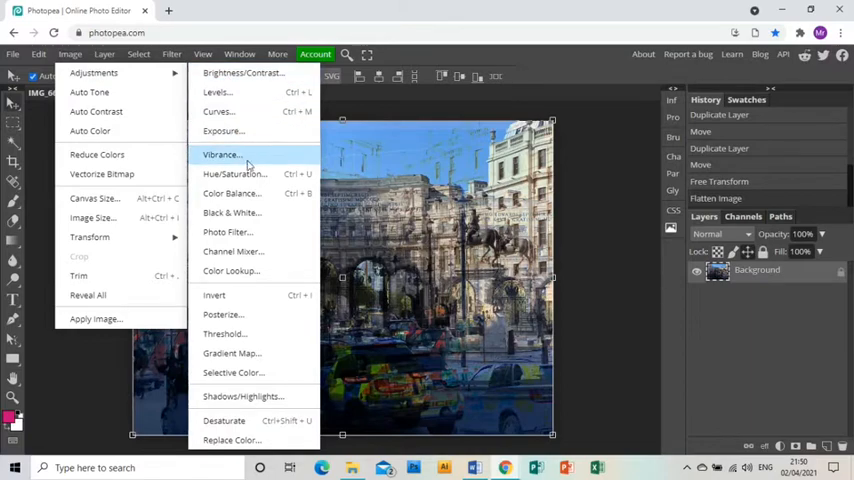
{"action": "left_click", "coordinate": [232, 193]}
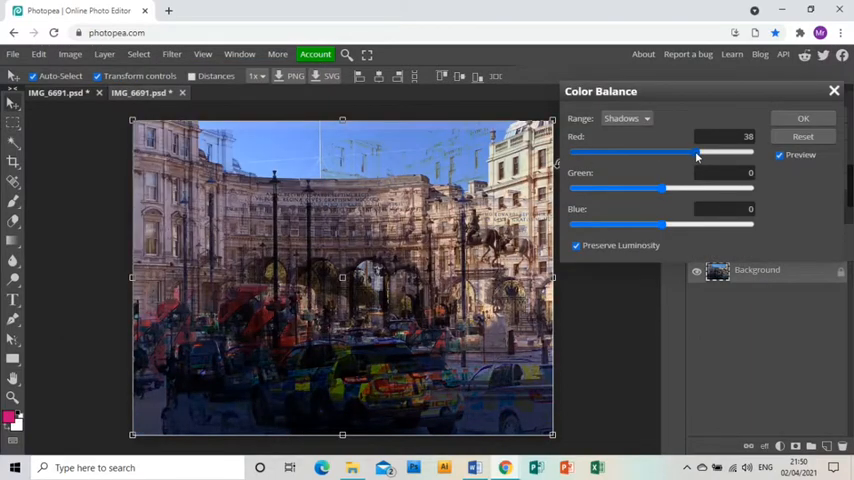
{"action": "left_click_drag", "start_coordinate": [697, 152], "coordinate": [708, 152]}
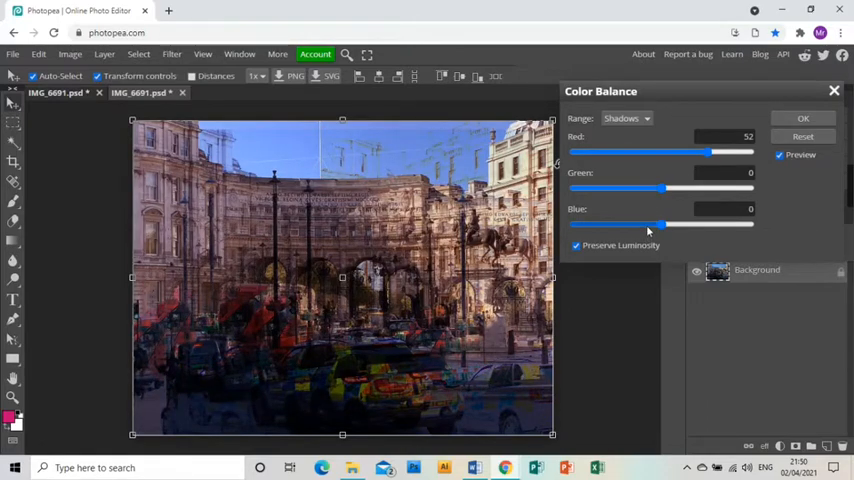
{"action": "left_click_drag", "start_coordinate": [668, 224], "coordinate": [648, 224]}
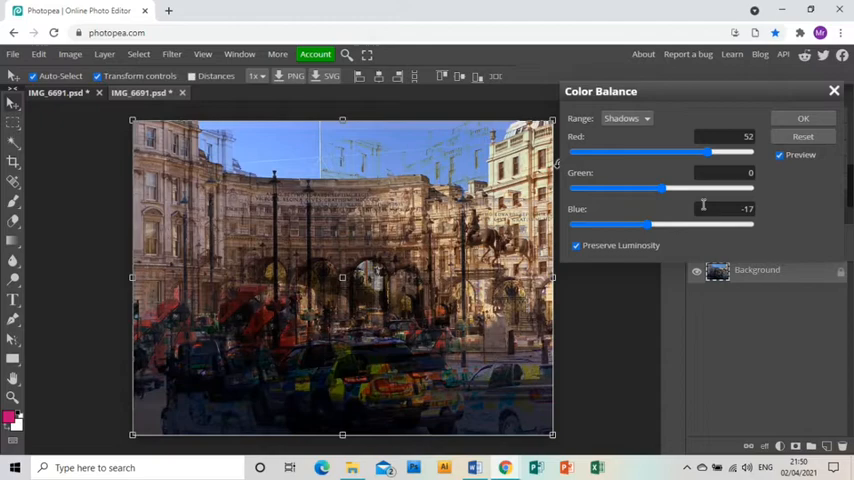
{"action": "left_click", "coordinate": [801, 119]}
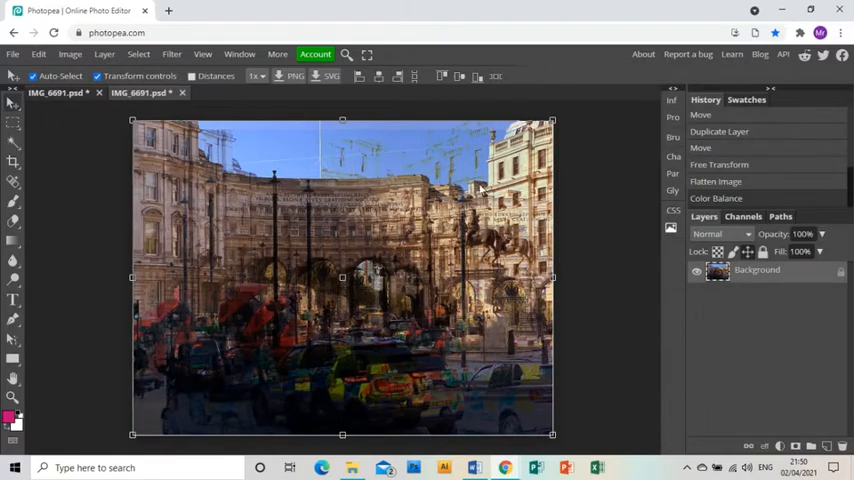
{"action": "left_click", "coordinate": [84, 54]}
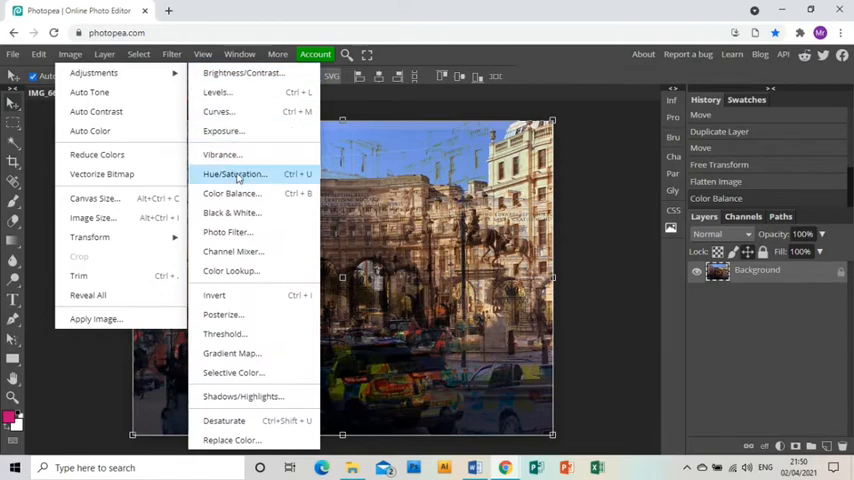
Set Hue/Saturation saturation to 25 for the whole flattened image.
{"action": "left_click", "coordinate": [234, 174]}
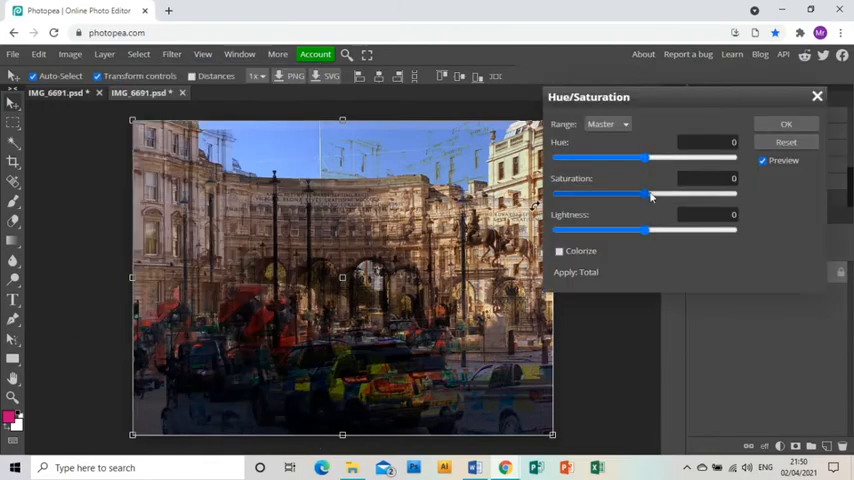
{"action": "left_click_drag", "start_coordinate": [650, 194], "coordinate": [668, 194]}
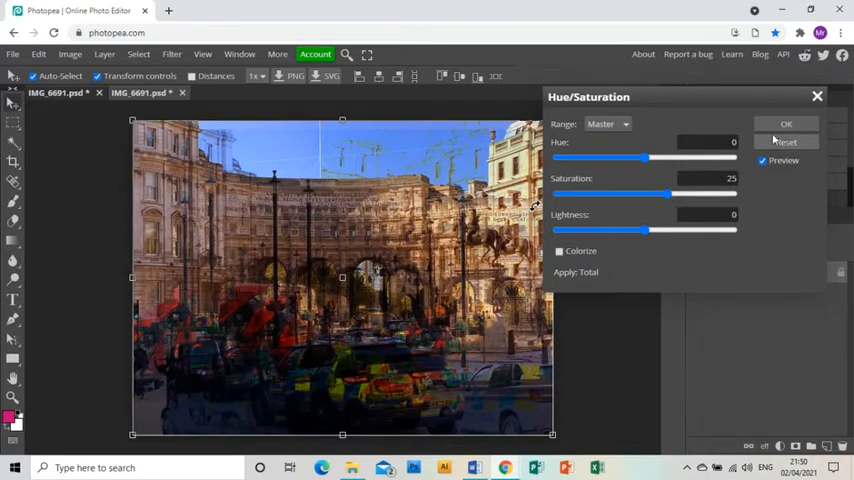
{"action": "left_click", "coordinate": [786, 123]}
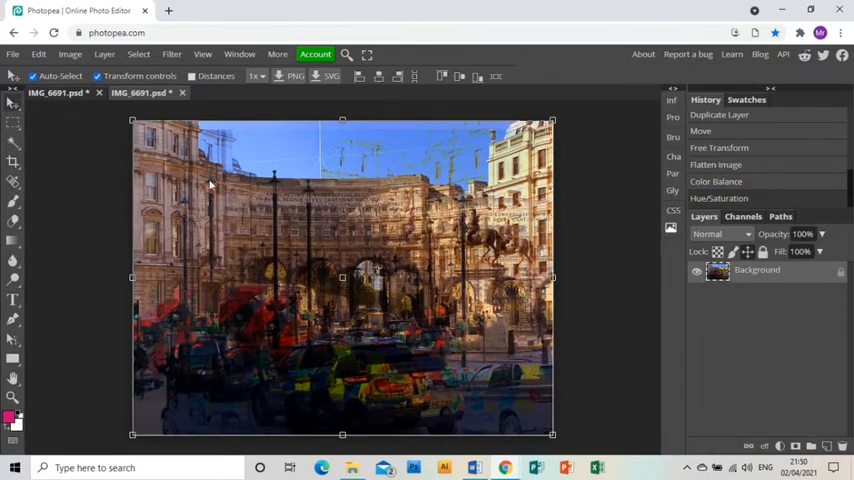
{"action": "left_click", "coordinate": [90, 54]}
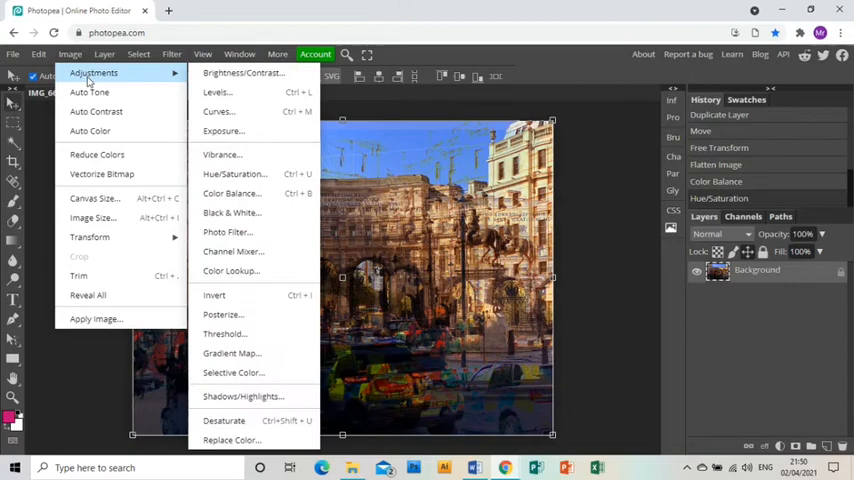
Apply Brightness/Contrast with brightness 44 and contrast 45.
{"action": "left_click", "coordinate": [237, 72]}
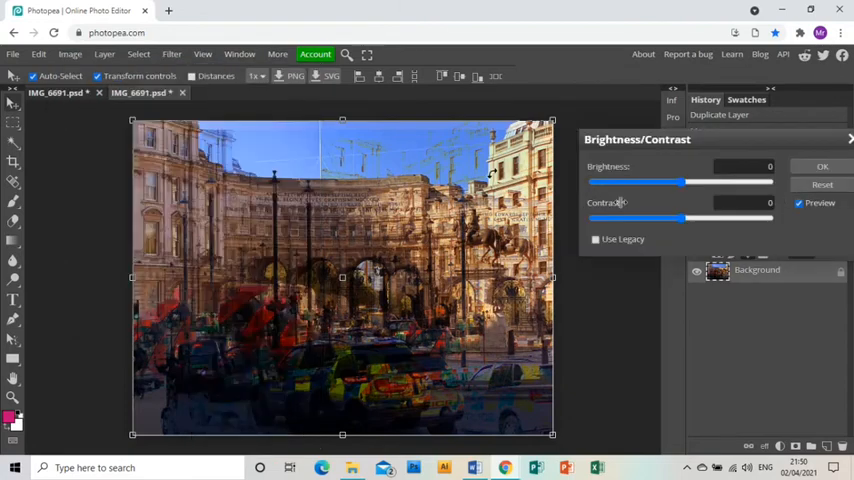
{"action": "left_click_drag", "start_coordinate": [687, 218], "coordinate": [721, 218]}
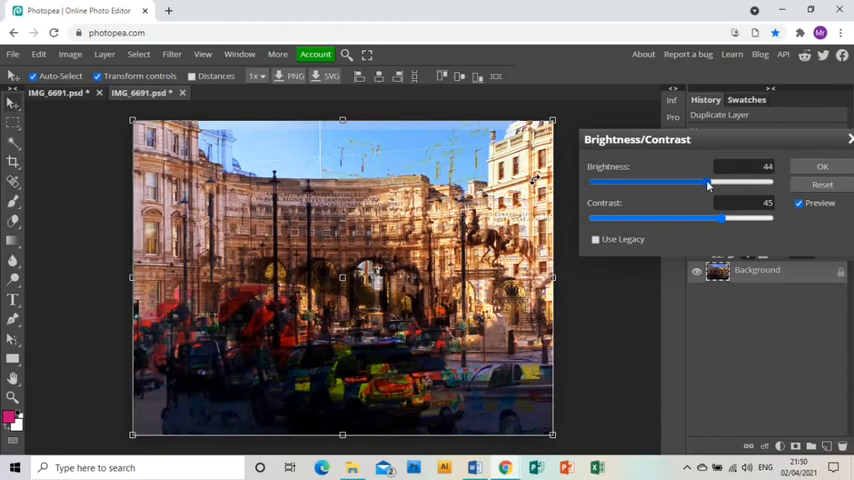
{"action": "left_click", "coordinate": [818, 167]}
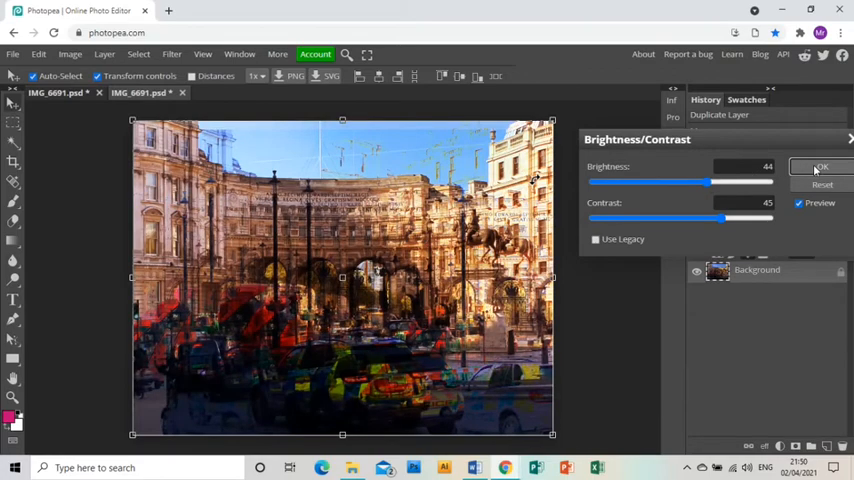
{"action": "left_click", "coordinate": [820, 166]}
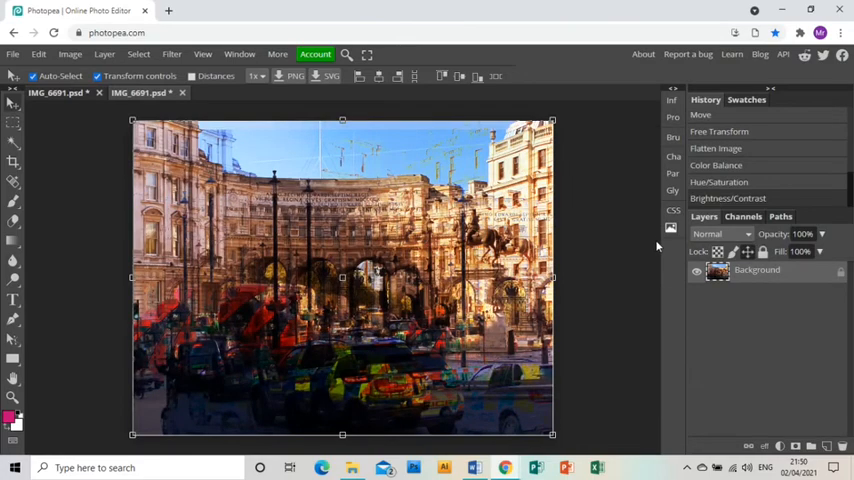